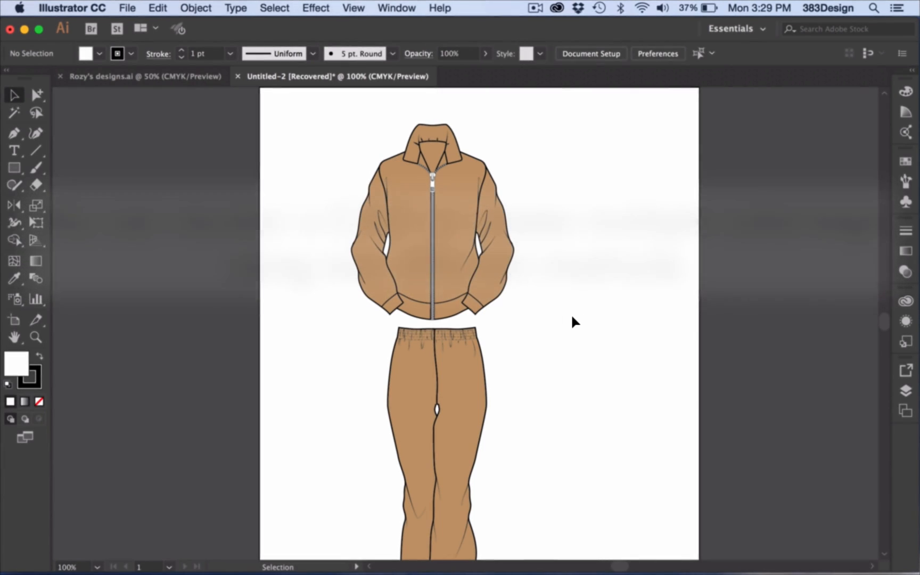
# Set the Select Similar Objects criterion in the Control bar to Fill Color
pyautogui.click(274, 8)
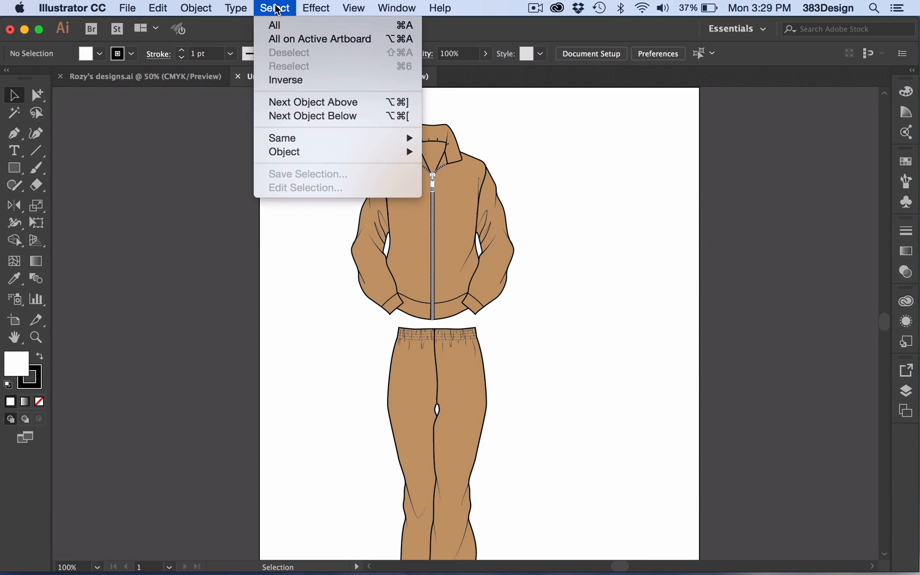
pyautogui.moveTo(286, 141)
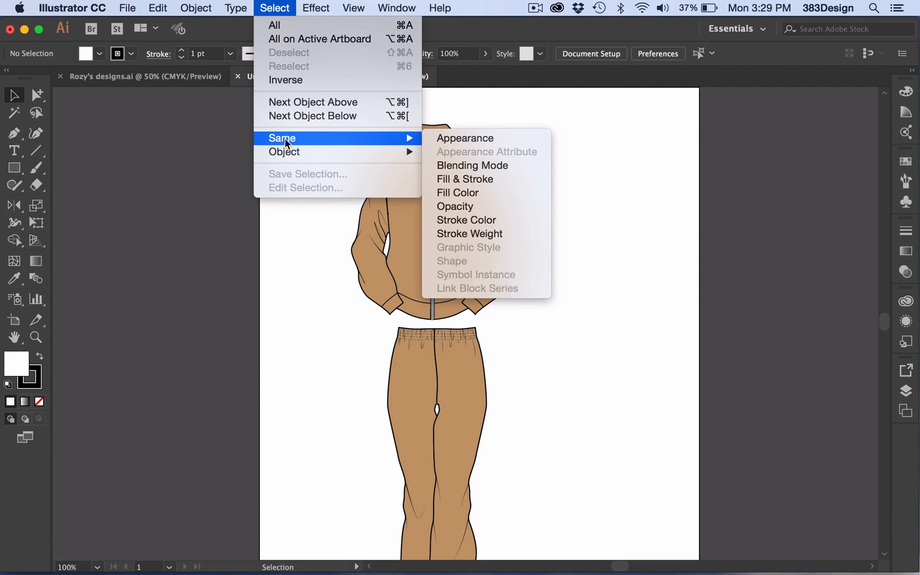
pyautogui.moveTo(462, 192)
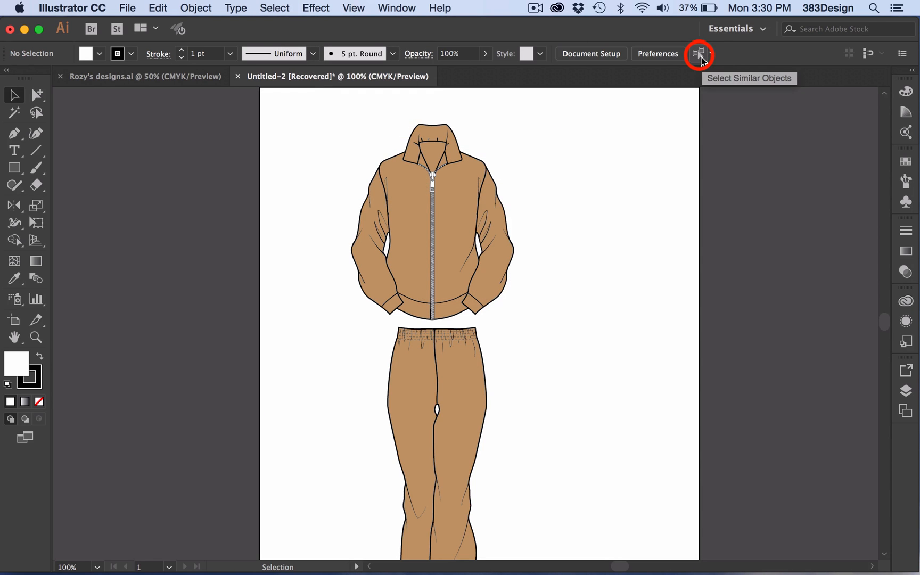
pyautogui.click(713, 53)
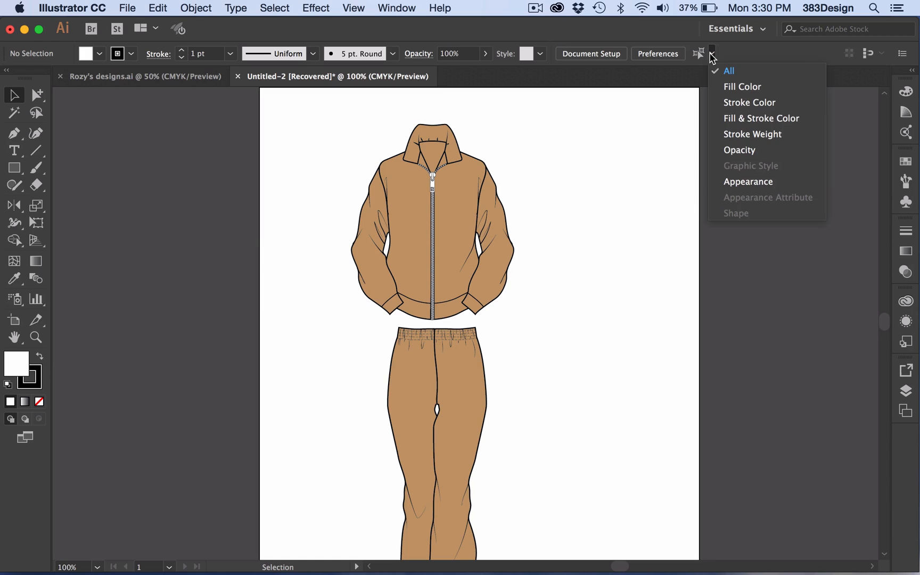
pyautogui.moveTo(727, 89)
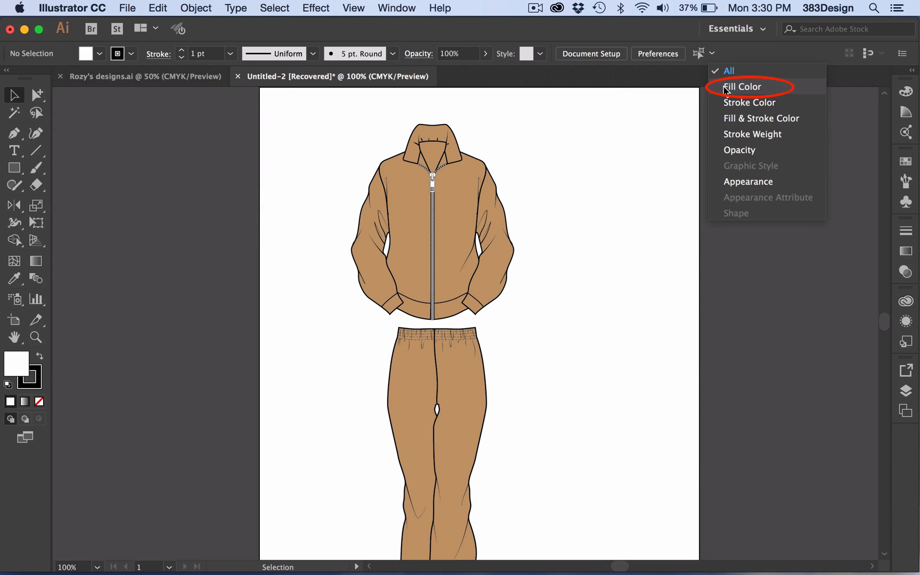
pyautogui.click(742, 87)
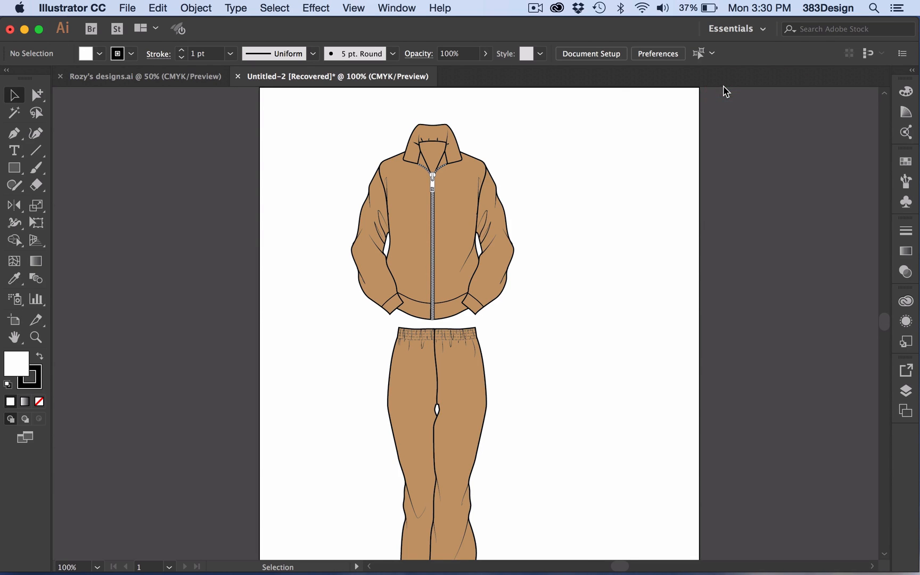
pyautogui.moveTo(607, 256)
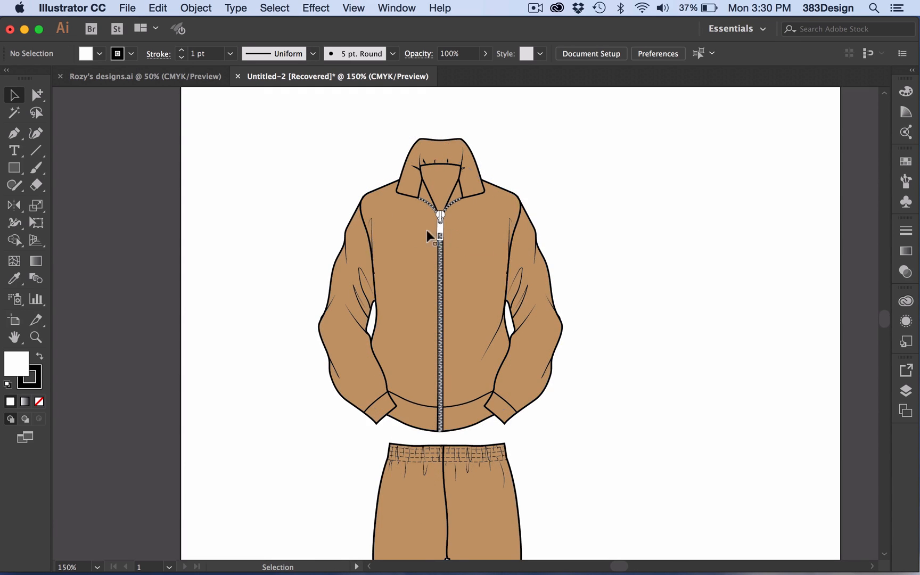
# Select a tan jacket piece and make the tan swatch the current fill
pyautogui.click(344, 297)
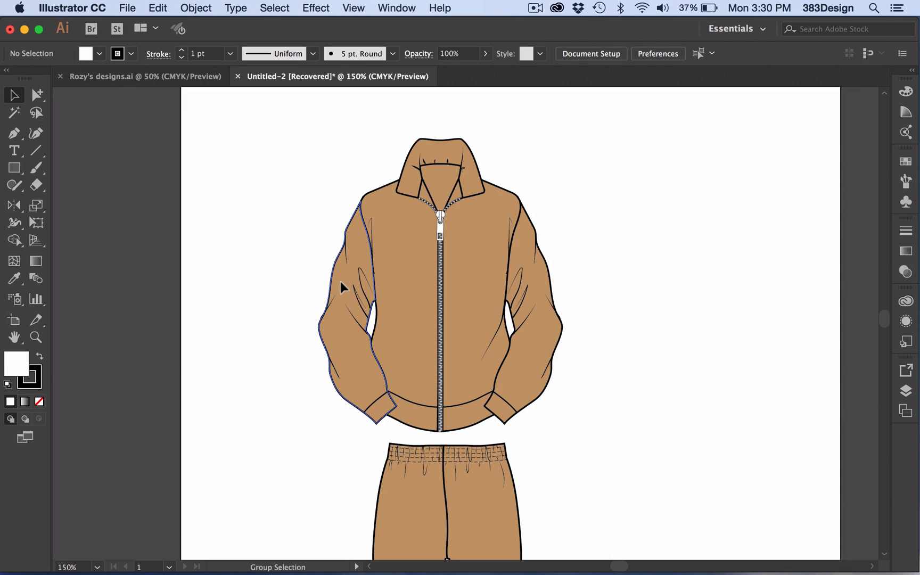
pyautogui.click(358, 285)
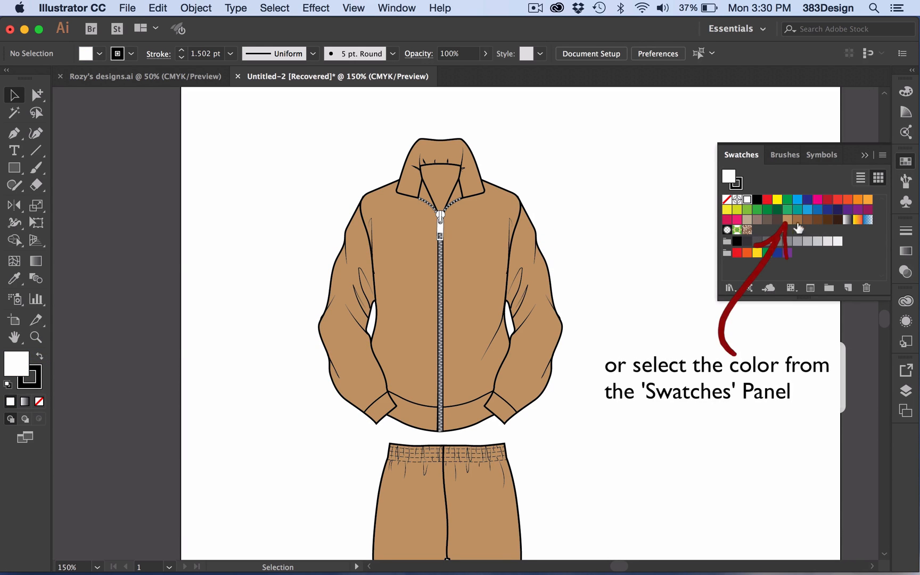
pyautogui.click(788, 219)
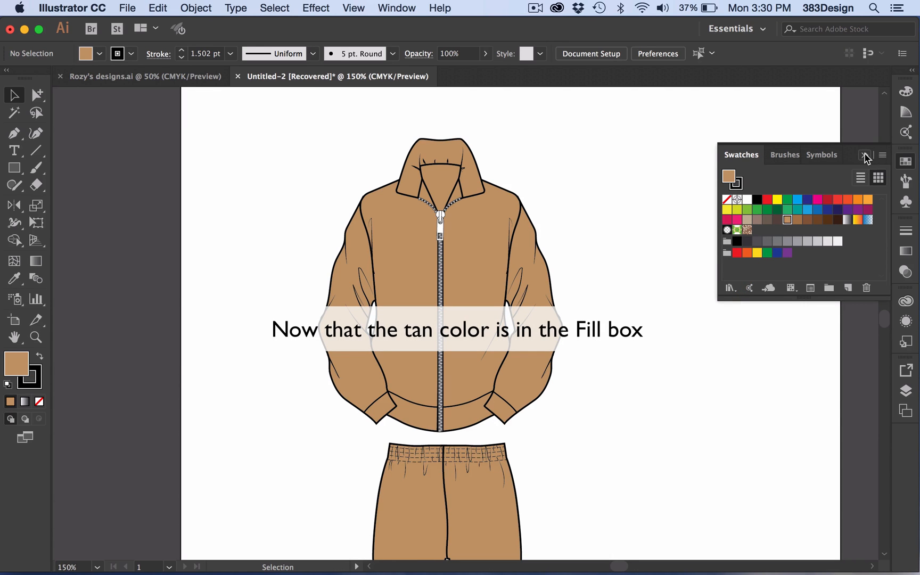
pyautogui.click(274, 8)
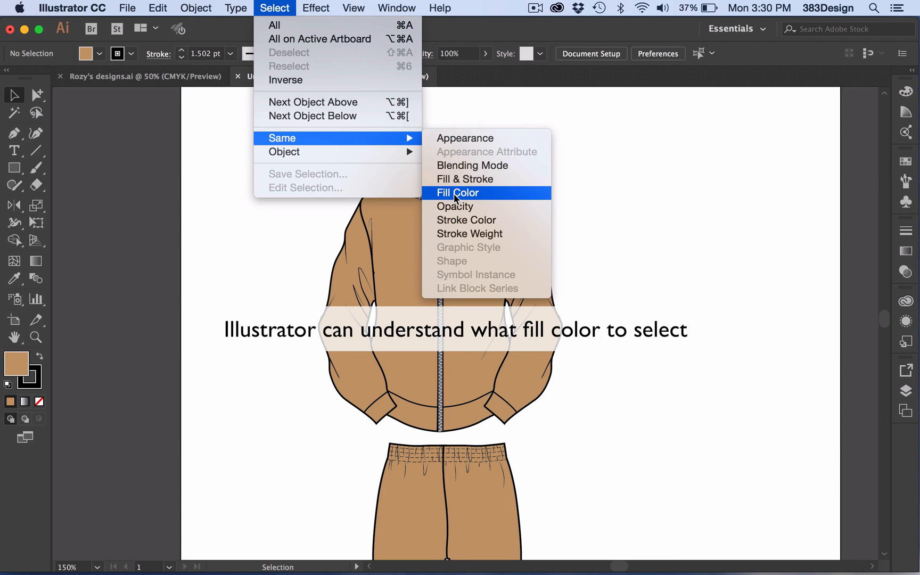
# Select all tan-filled pieces and Alt-drag a duplicate tracksuit to the right
pyautogui.click(458, 193)
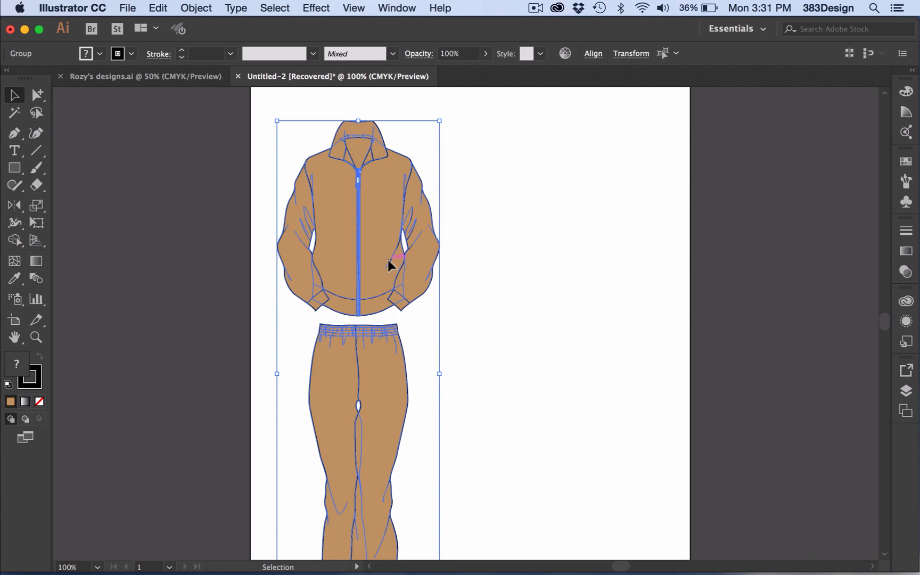
pyautogui.moveTo(391, 281); pyautogui.dragTo(586, 280)
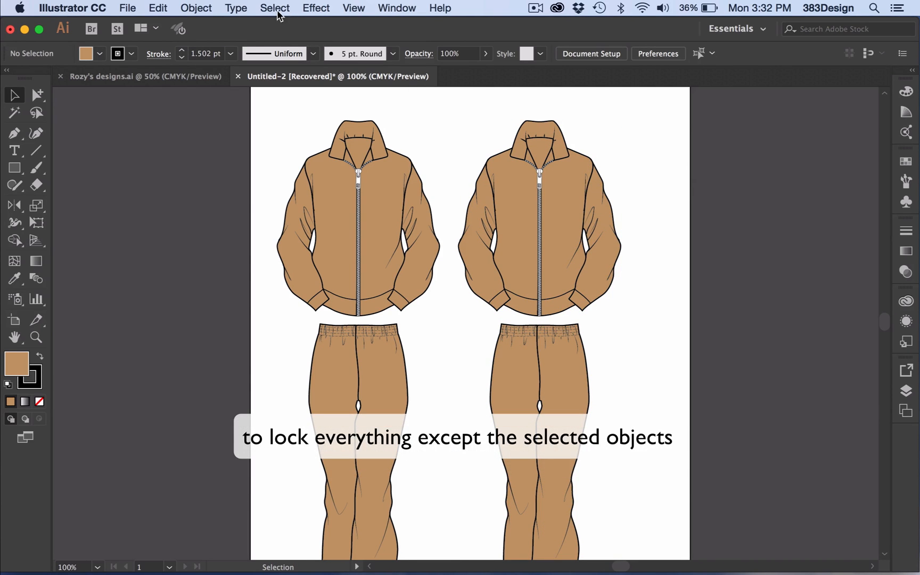
# Select the copy's tan pieces via Same Fill Color and fill them dark brown
pyautogui.click(274, 8)
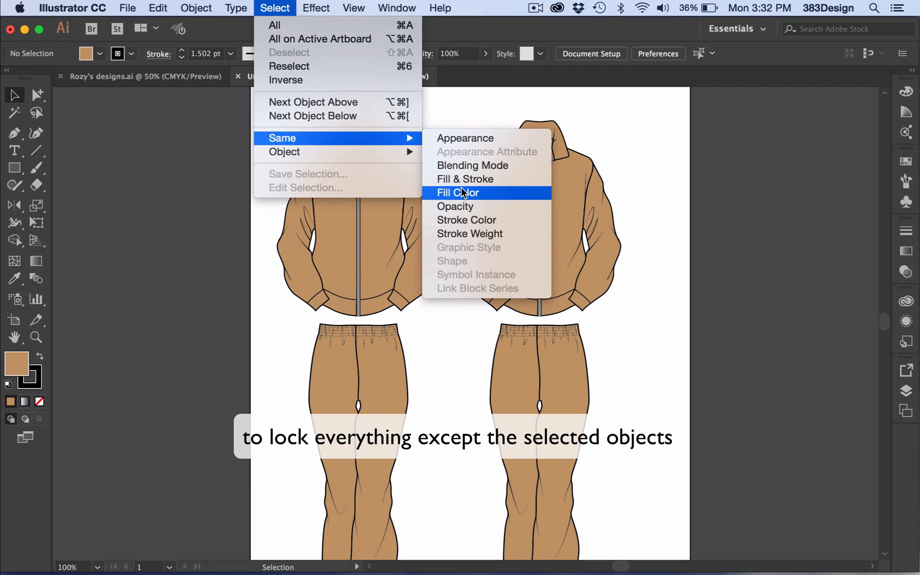
pyautogui.click(458, 193)
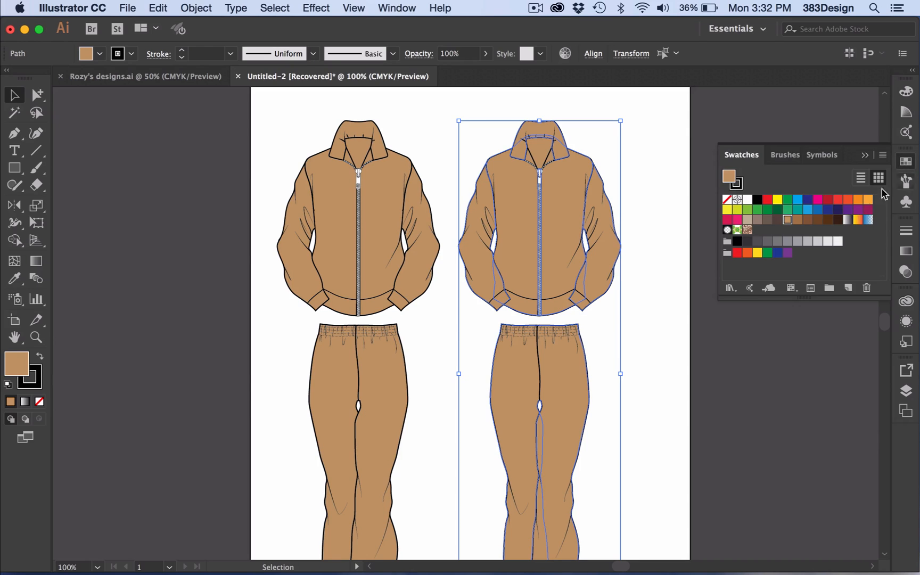
pyautogui.click(828, 220)
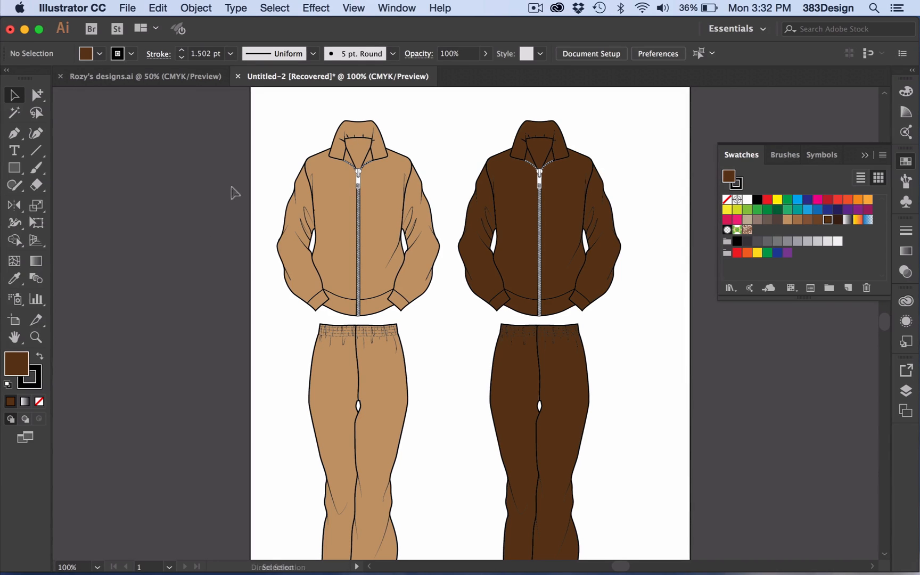
pyautogui.click(195, 8)
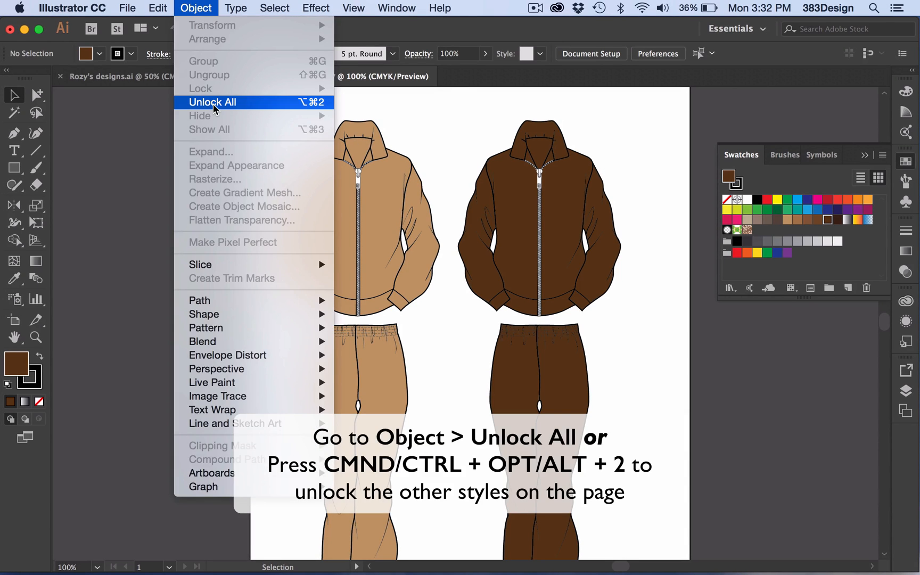
# Choose Object > Unlock All to unlock all artwork
pyautogui.click(212, 102)
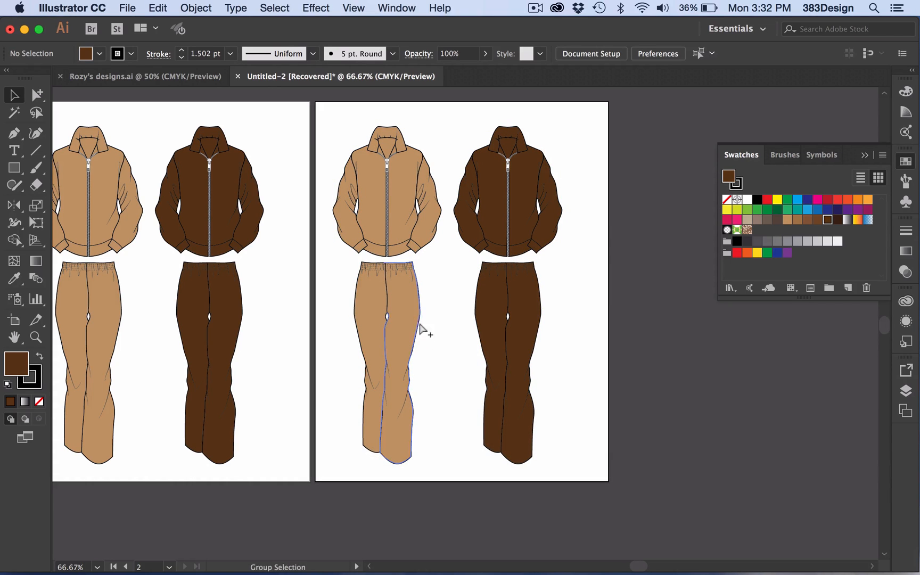
# Select the tan tracksuit on artboard 2 and apply the red swatch
pyautogui.click(398, 336)
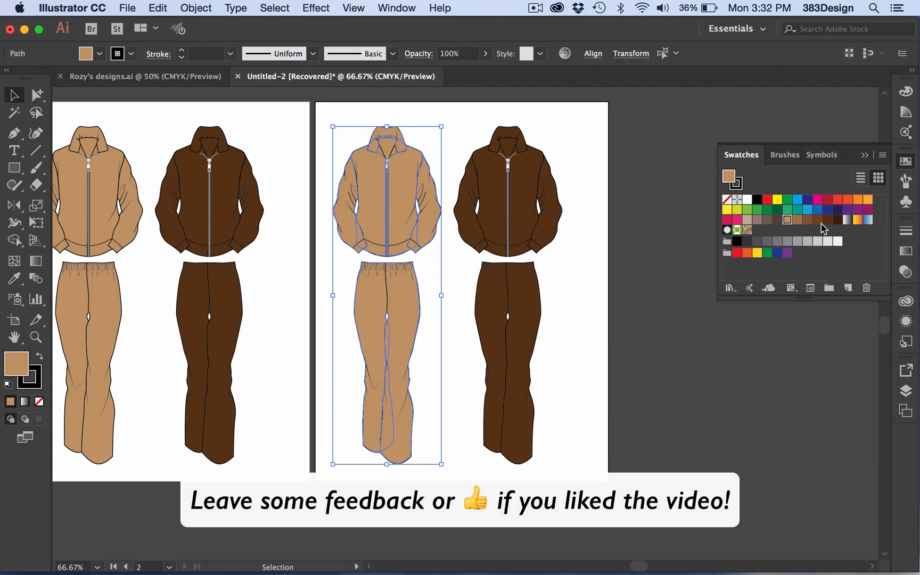
pyautogui.click(828, 200)
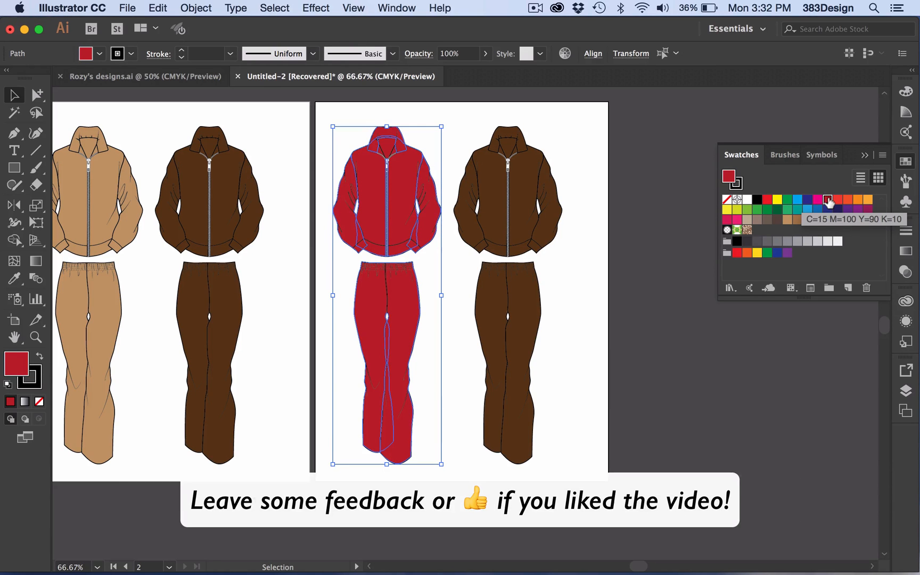